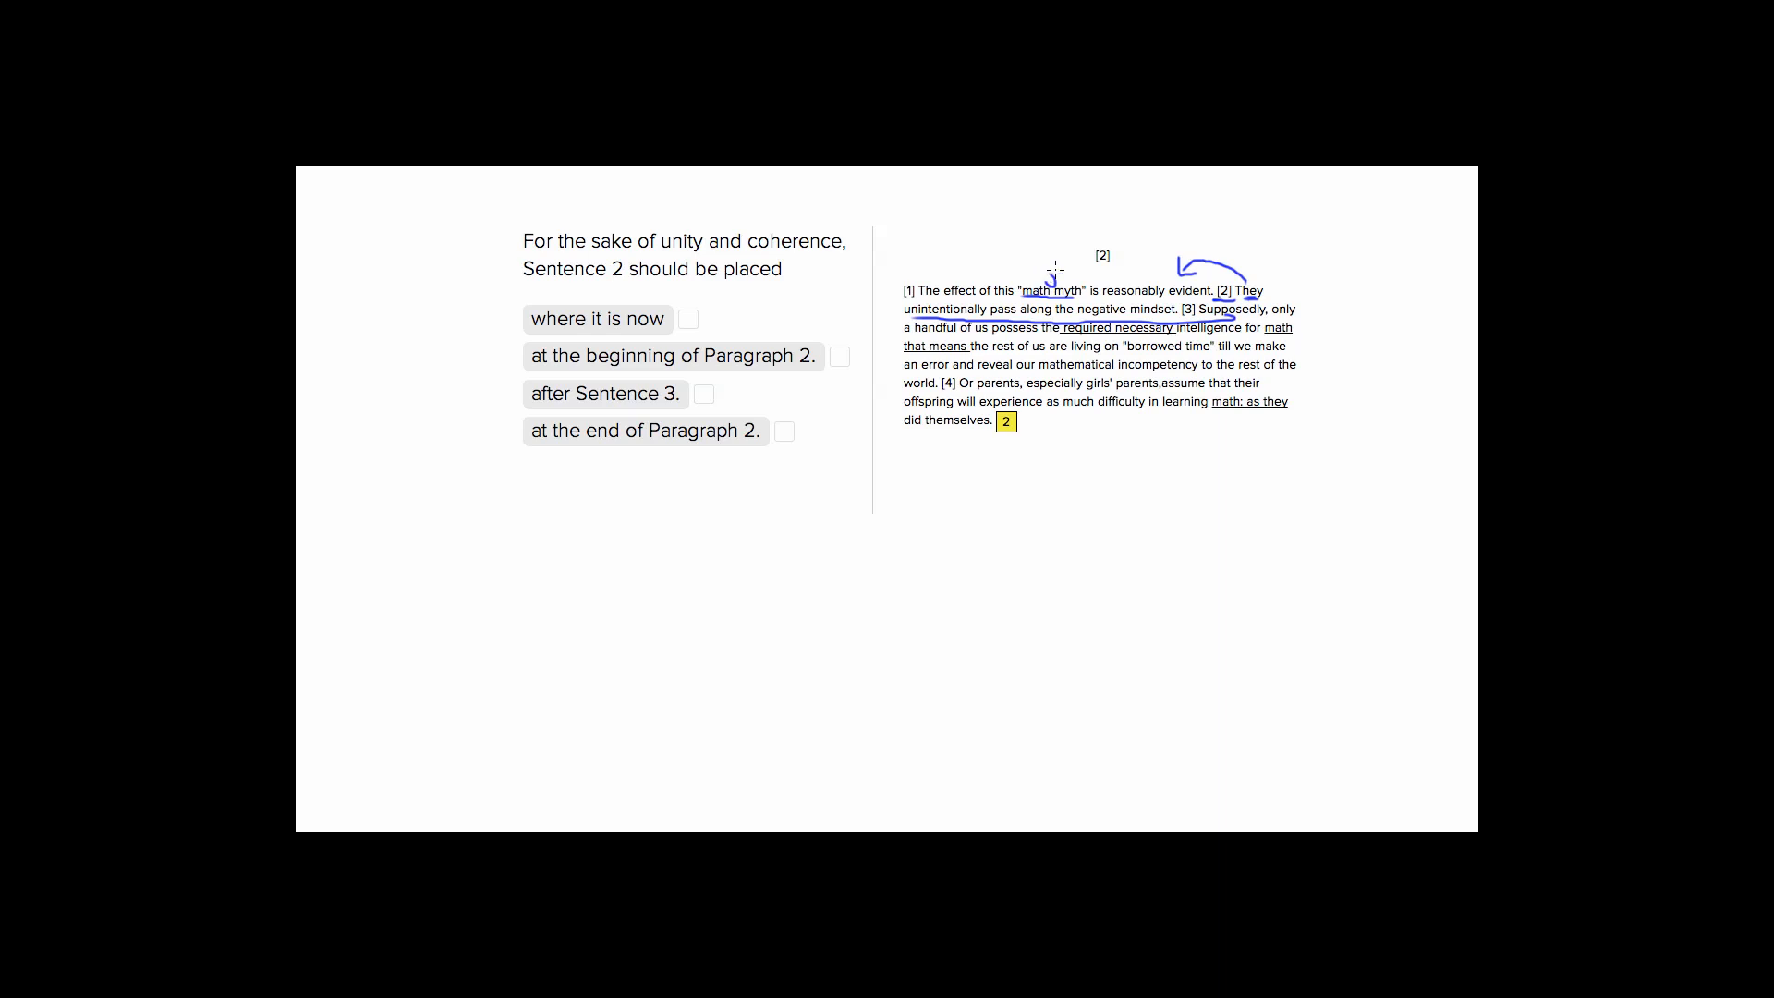
mouse_move(961, 270)
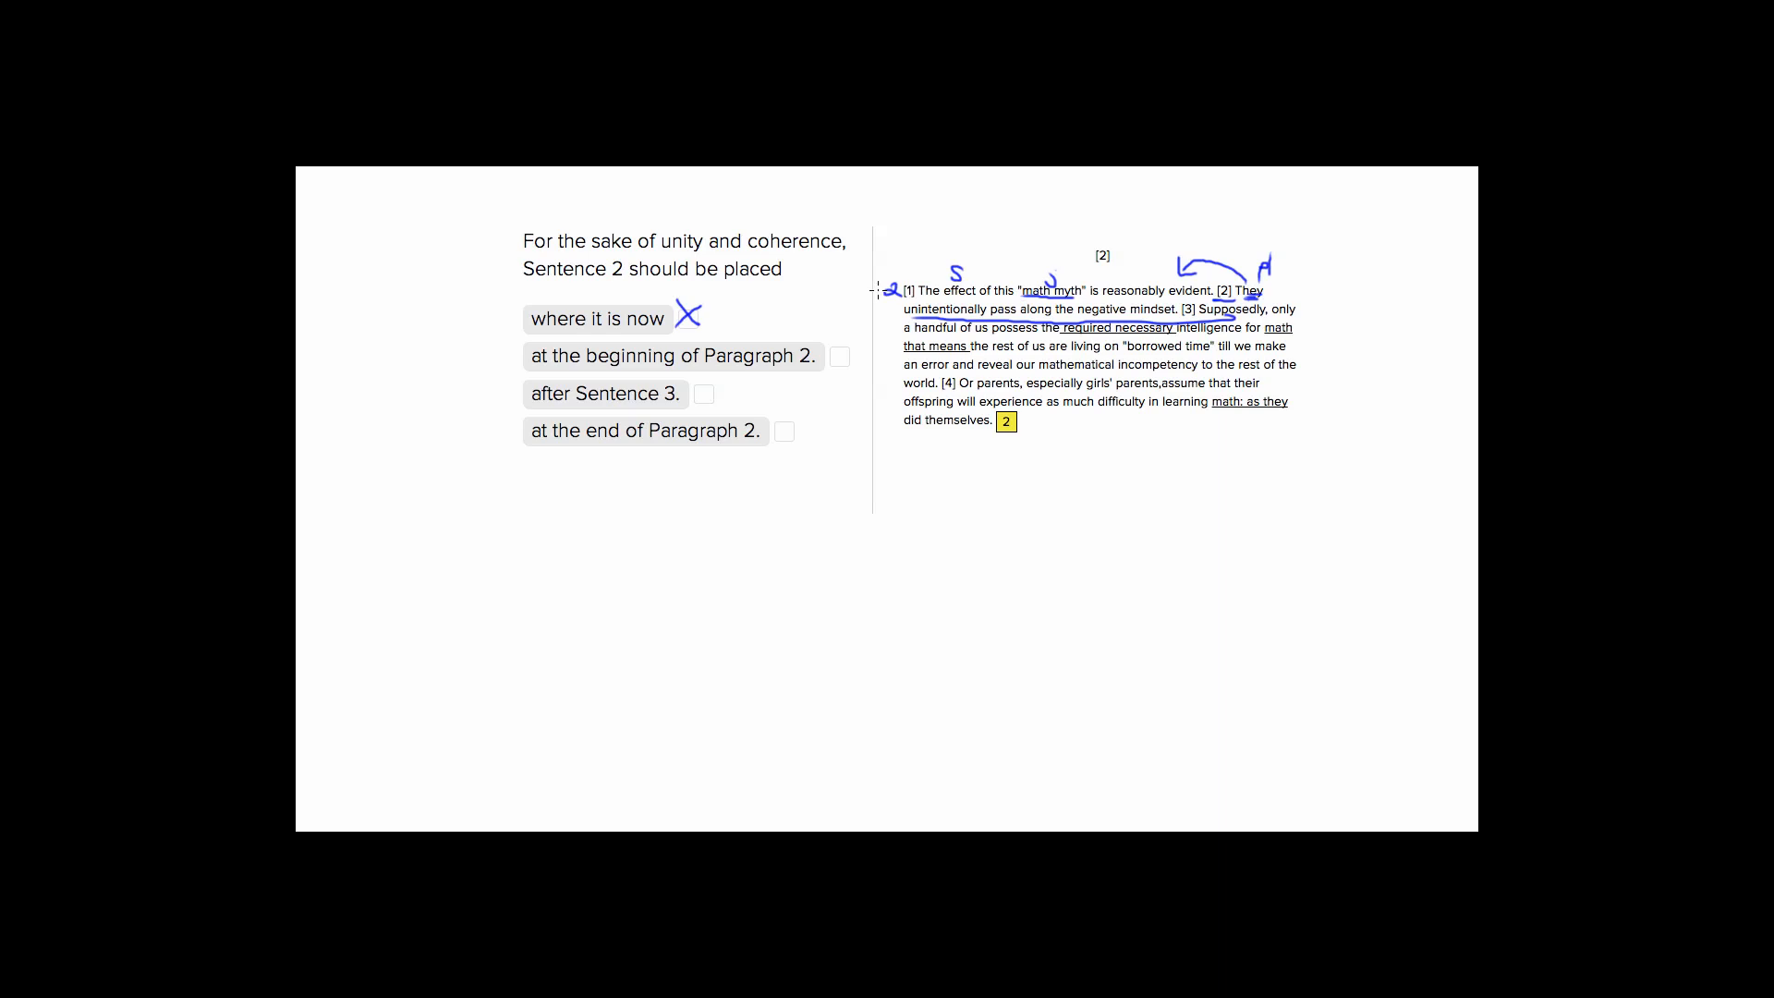
mouse_move(880, 285)
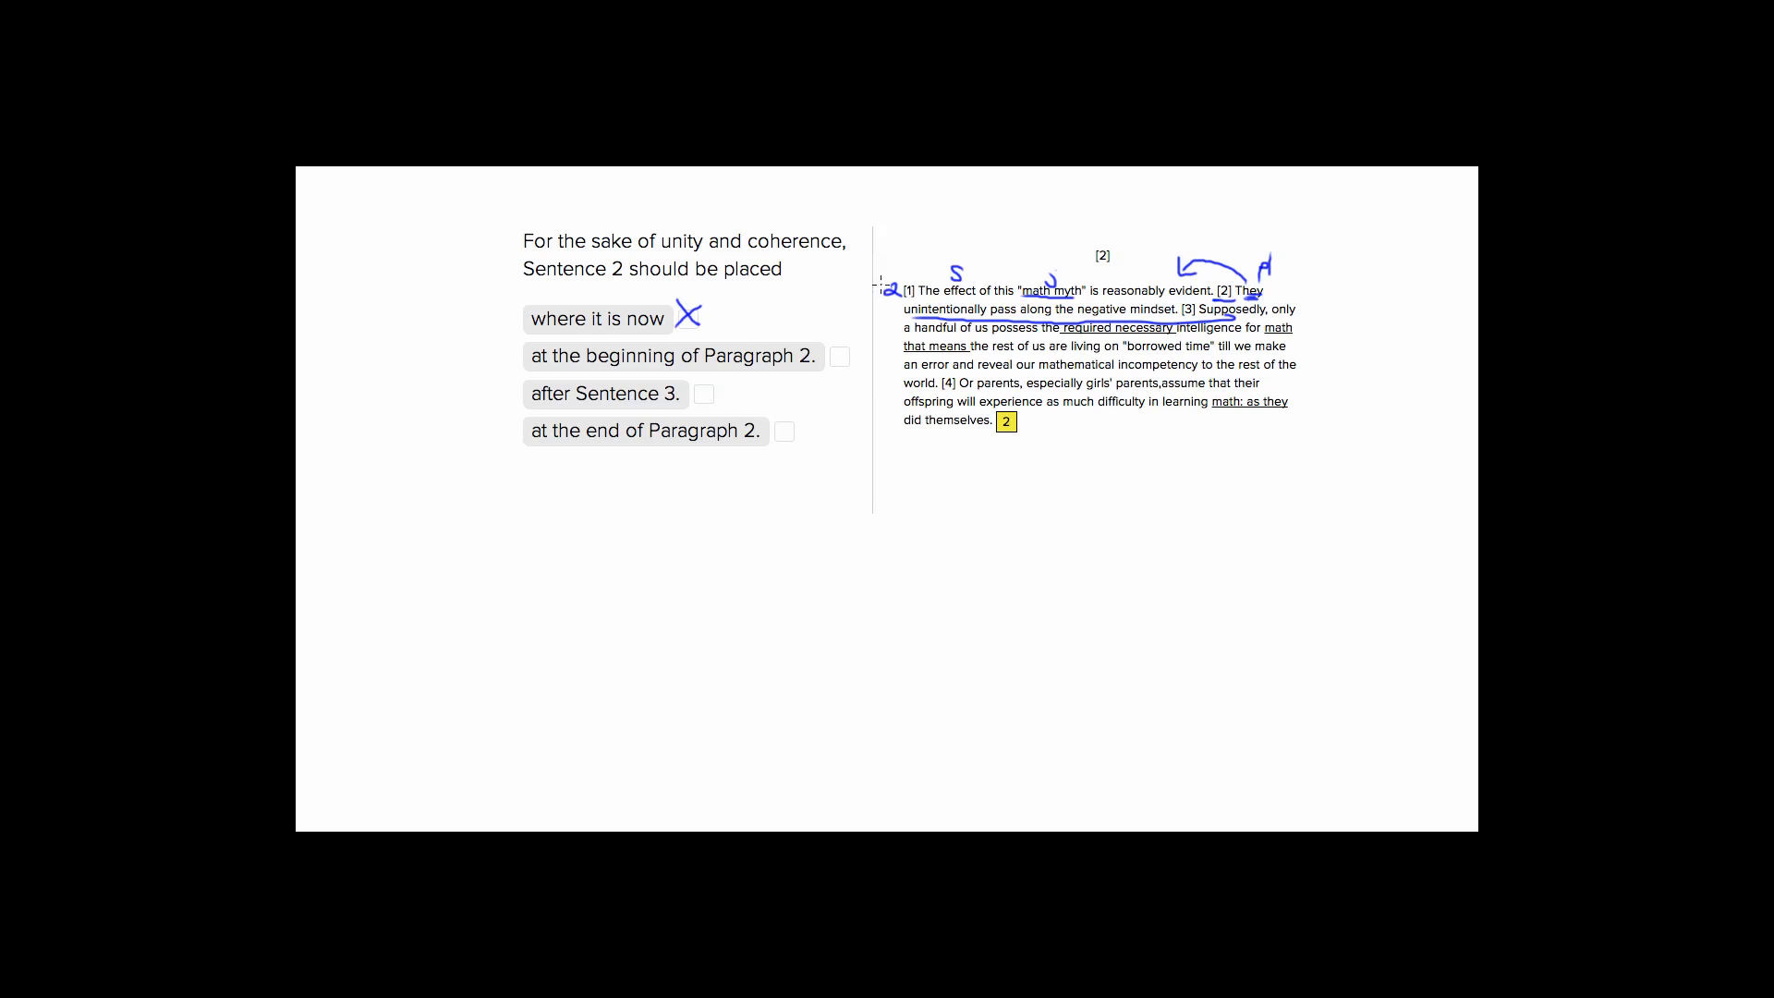
mouse_move(827, 369)
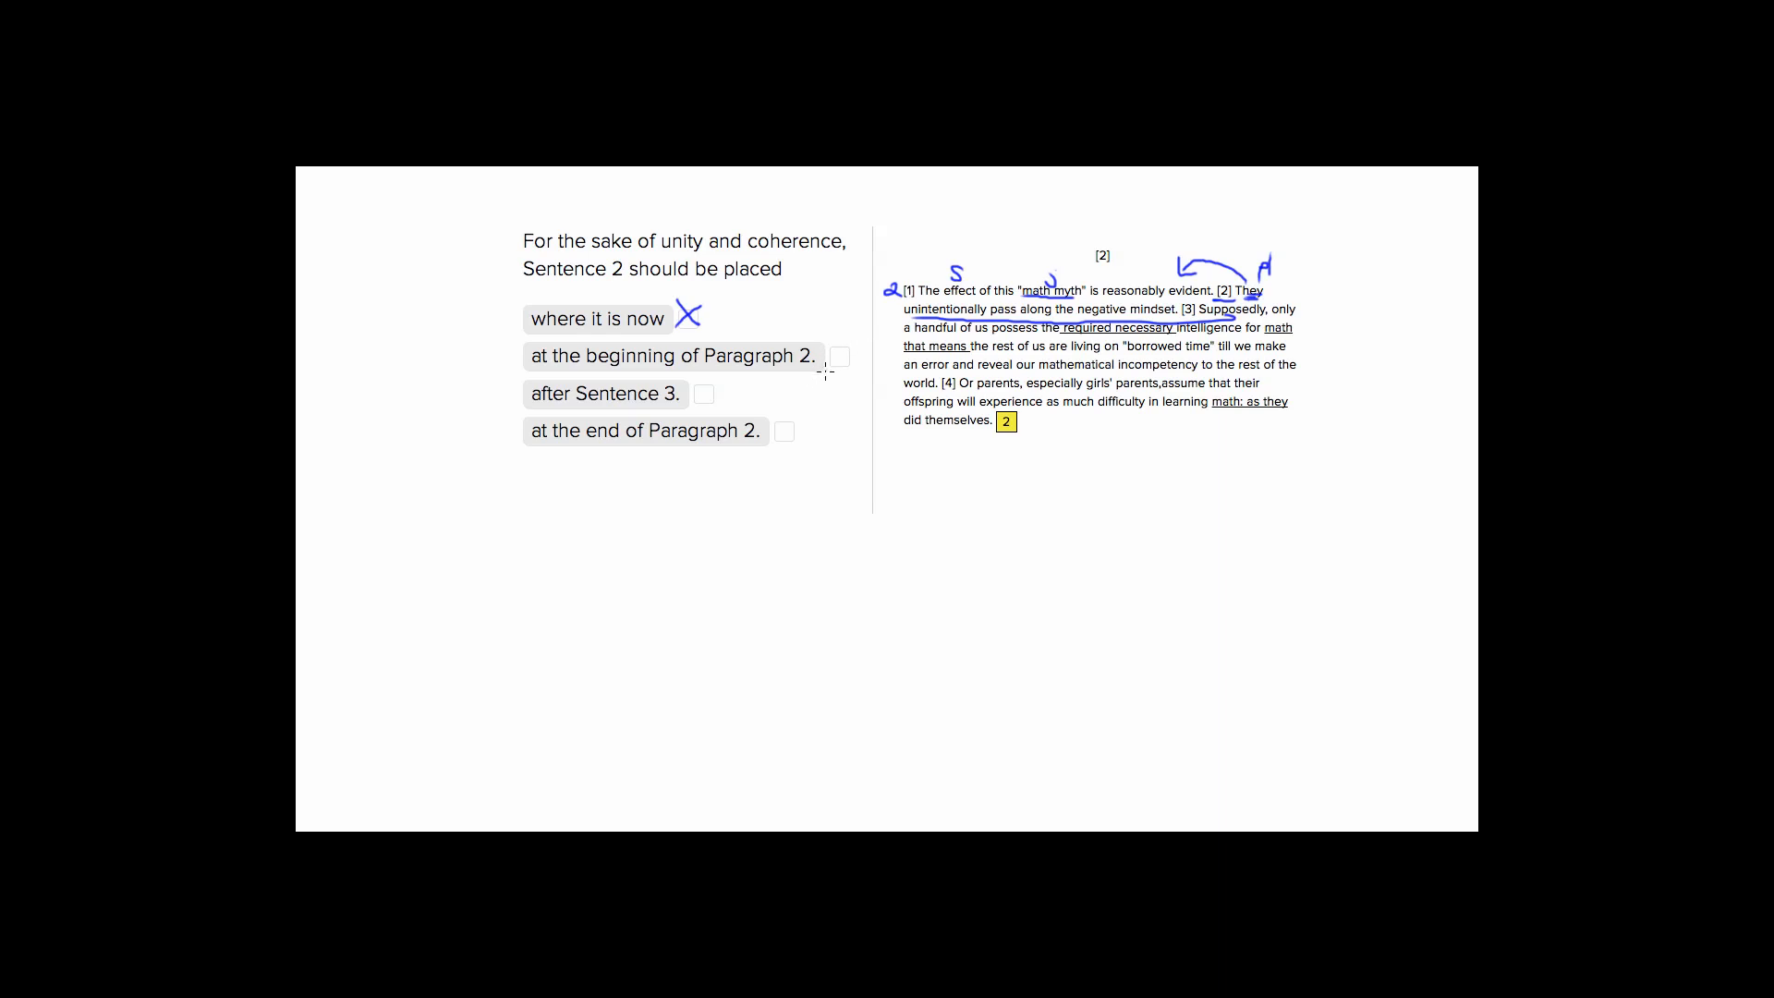